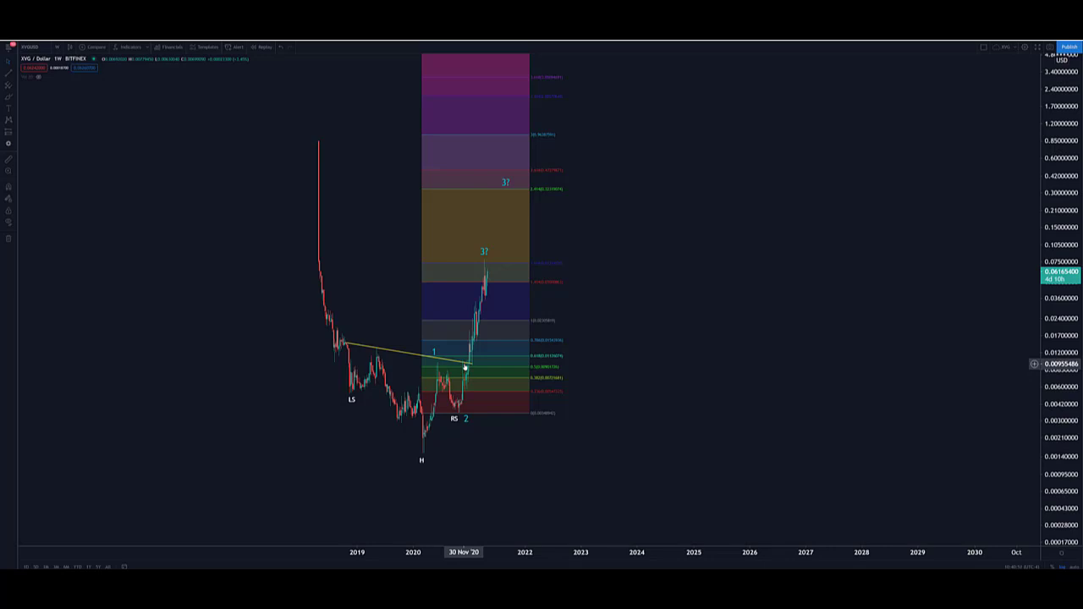
pyautogui.moveTo(478, 339)
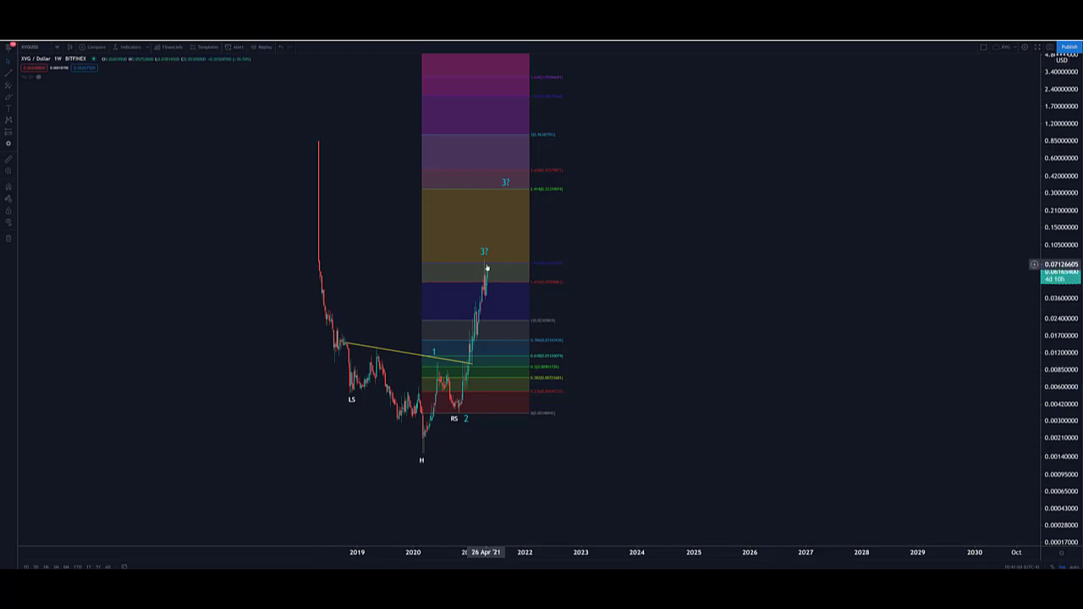
pyautogui.moveTo(464, 419)
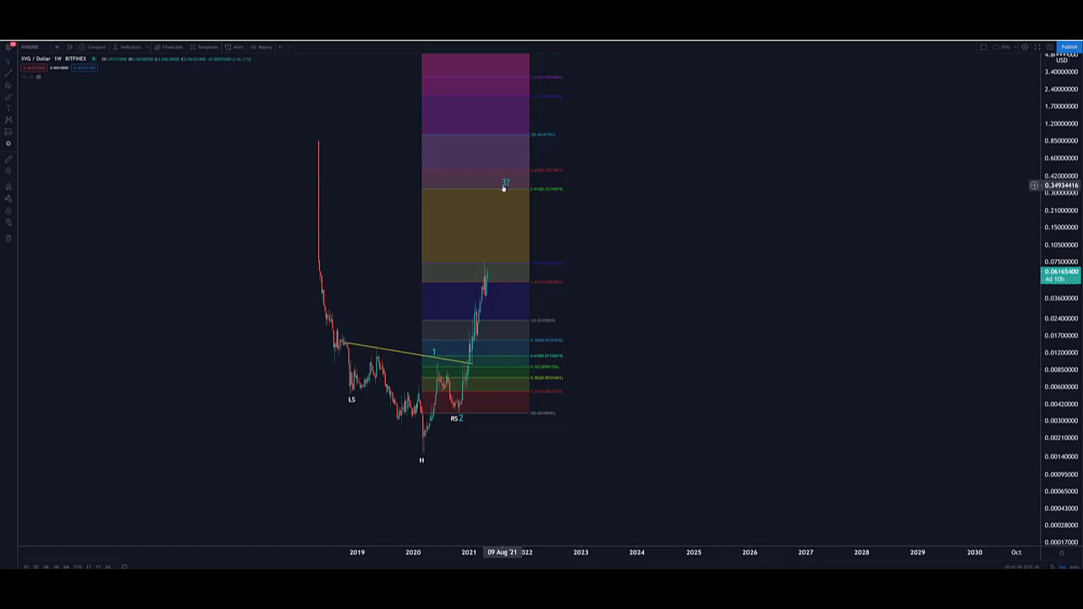
pyautogui.moveTo(633, 248)
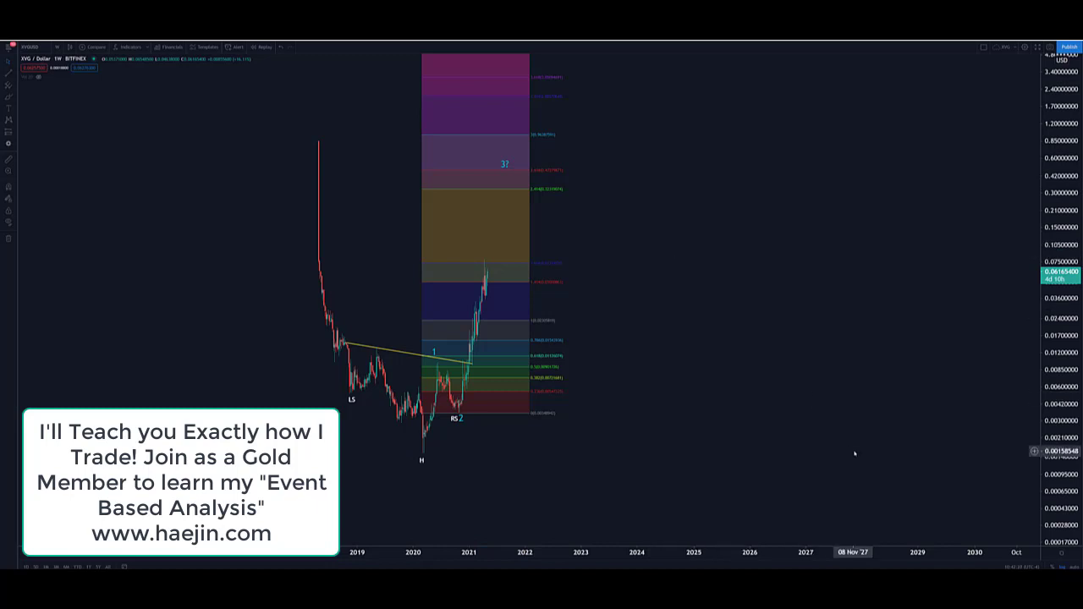
pyautogui.moveTo(524, 199)
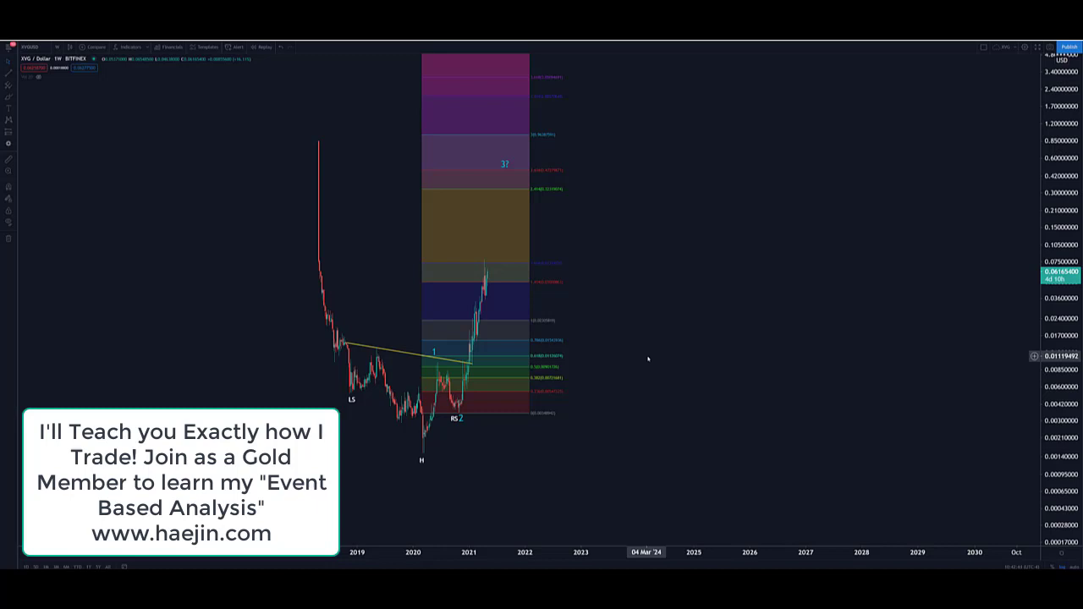
pyautogui.moveTo(660, 365)
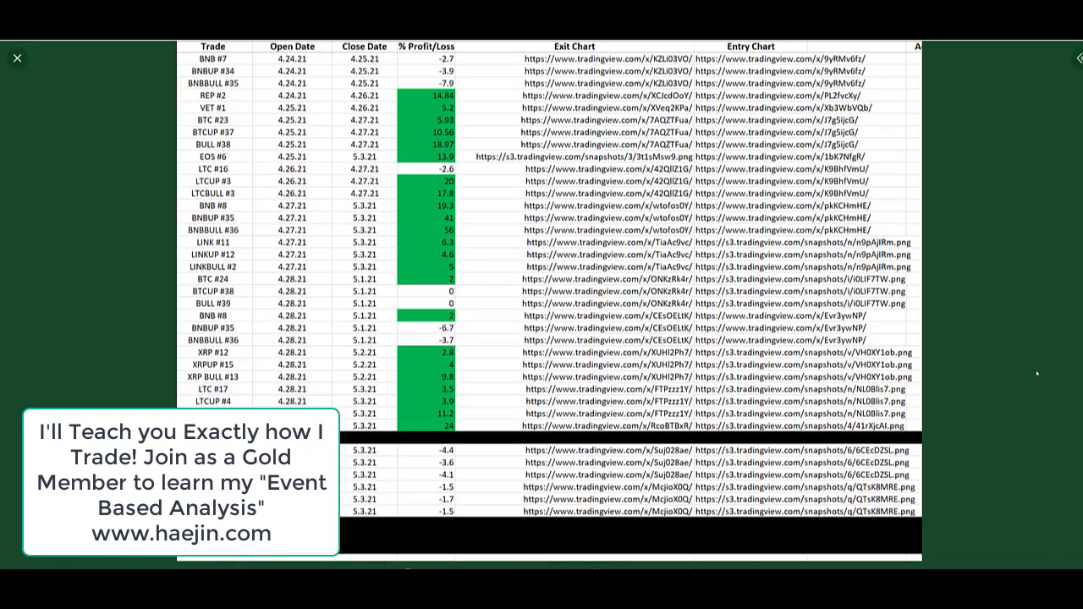
pyautogui.moveTo(1024, 364)
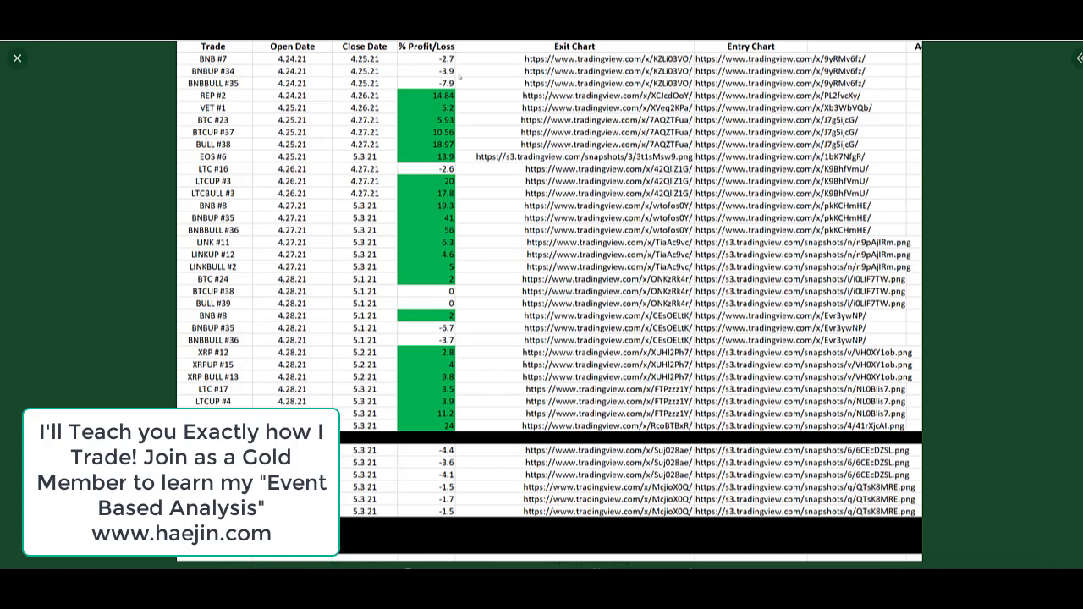
pyautogui.moveTo(474, 350)
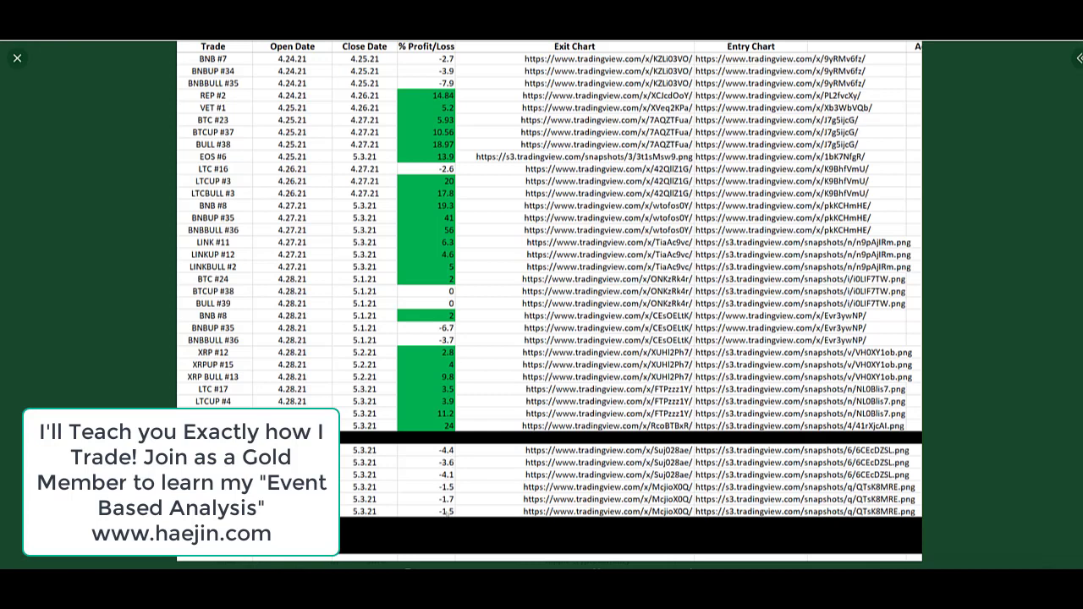
pyautogui.moveTo(957, 453)
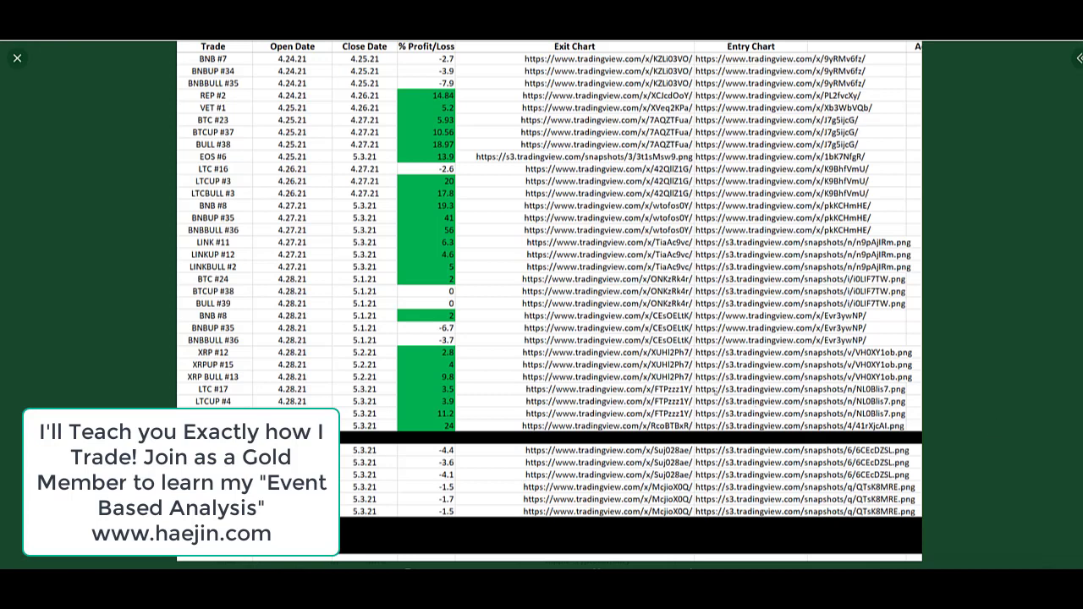
pyautogui.moveTo(472, 379)
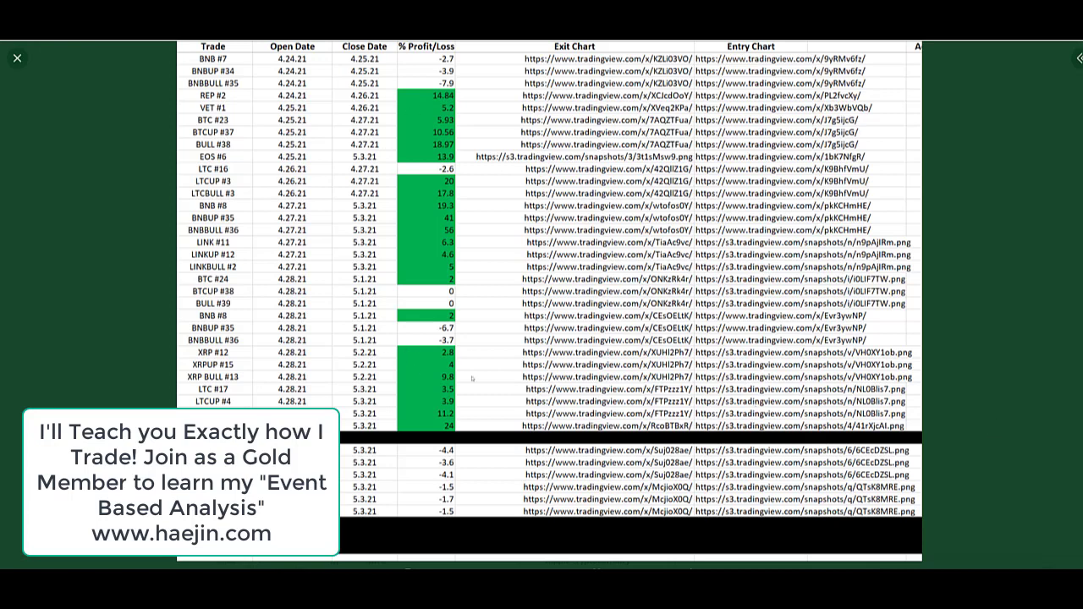
pyautogui.moveTo(1031, 479)
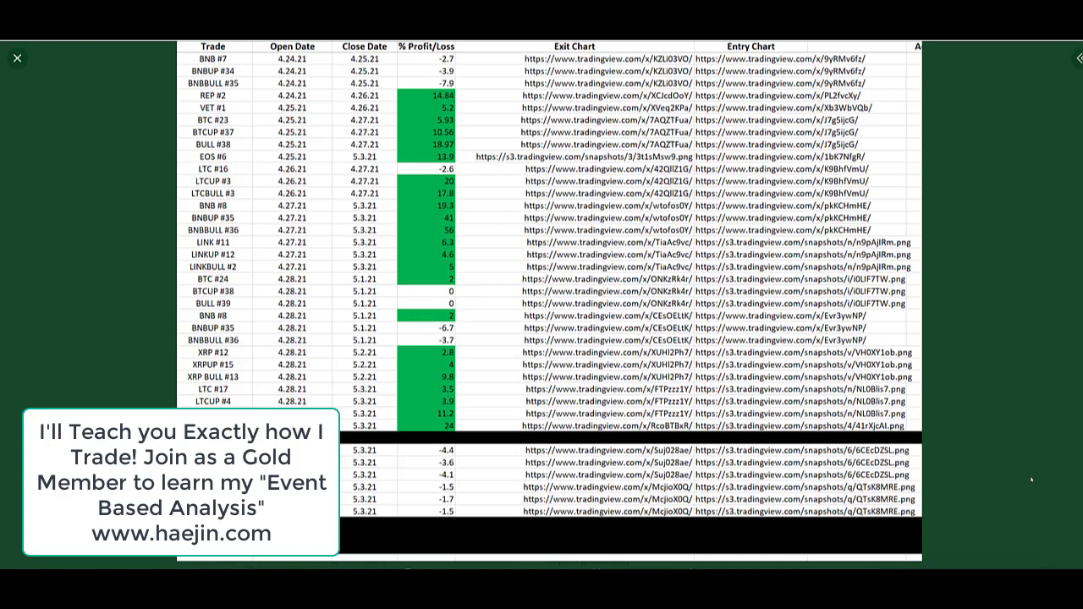